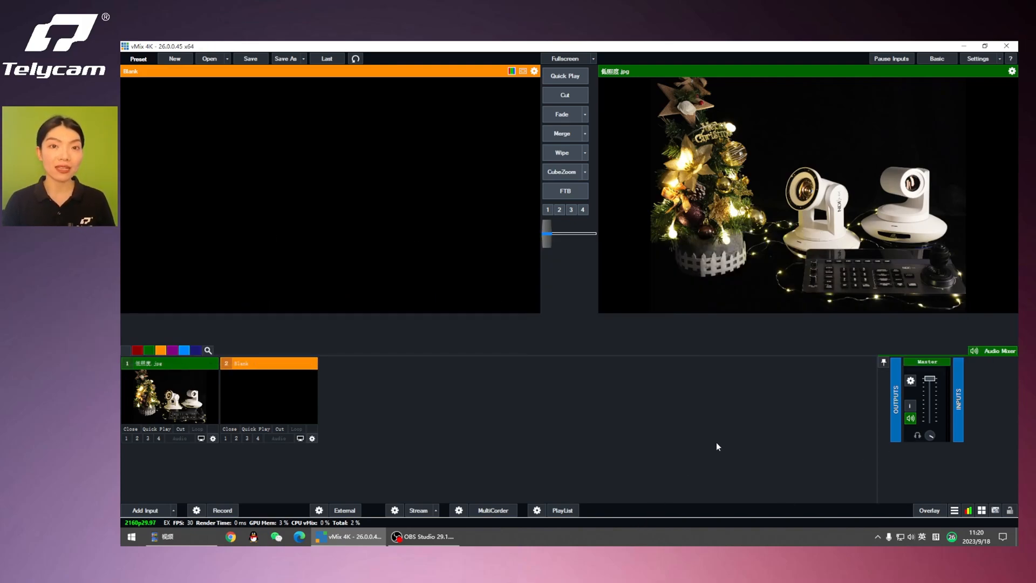
{"action": "mouse_move", "coordinate": [144, 509]}
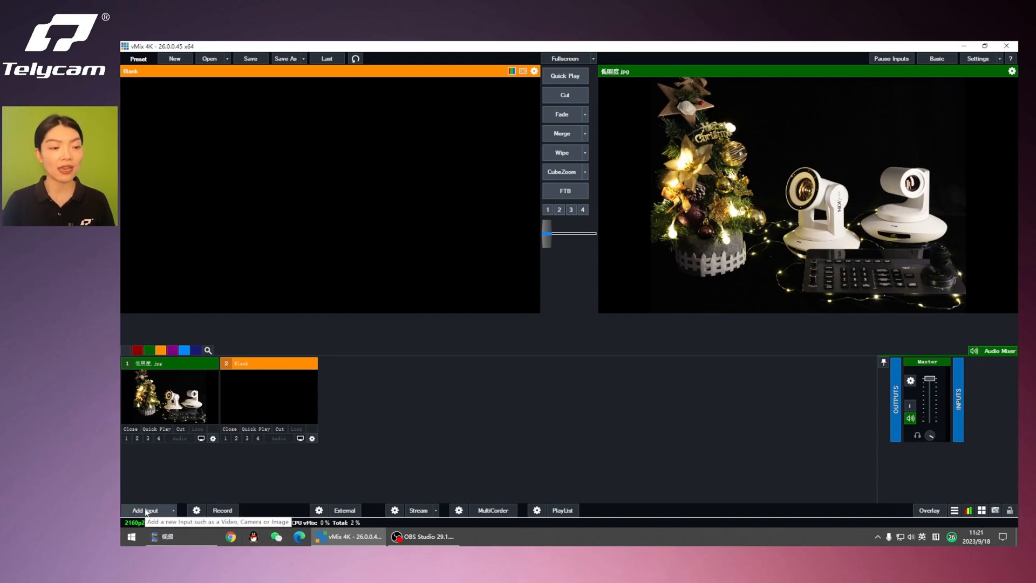
Browse the GT Ticker and GT Timer title templates and pick the Timer Centre clock
{"action": "left_click", "coordinate": [144, 510]}
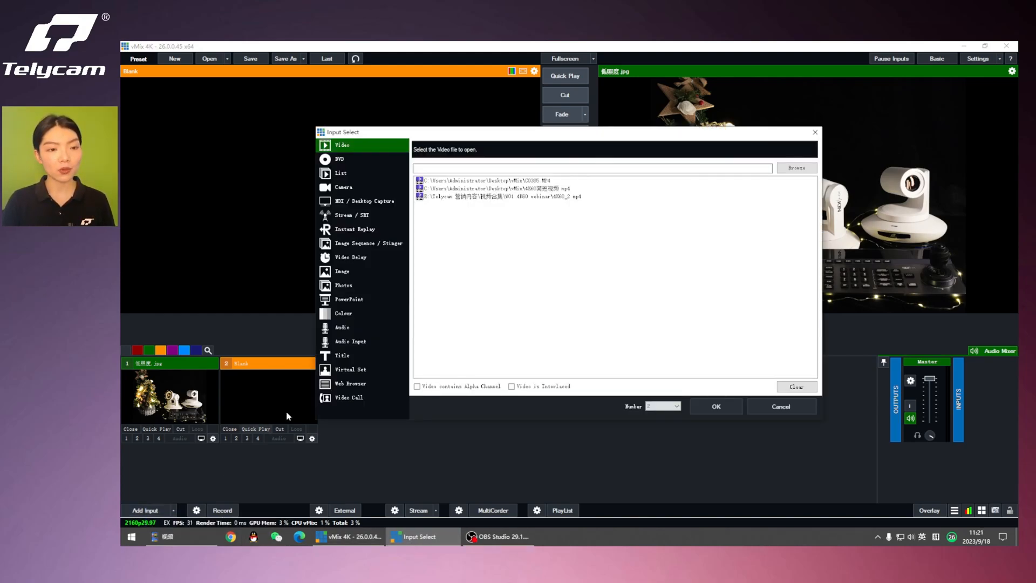
{"action": "left_click", "coordinate": [341, 355]}
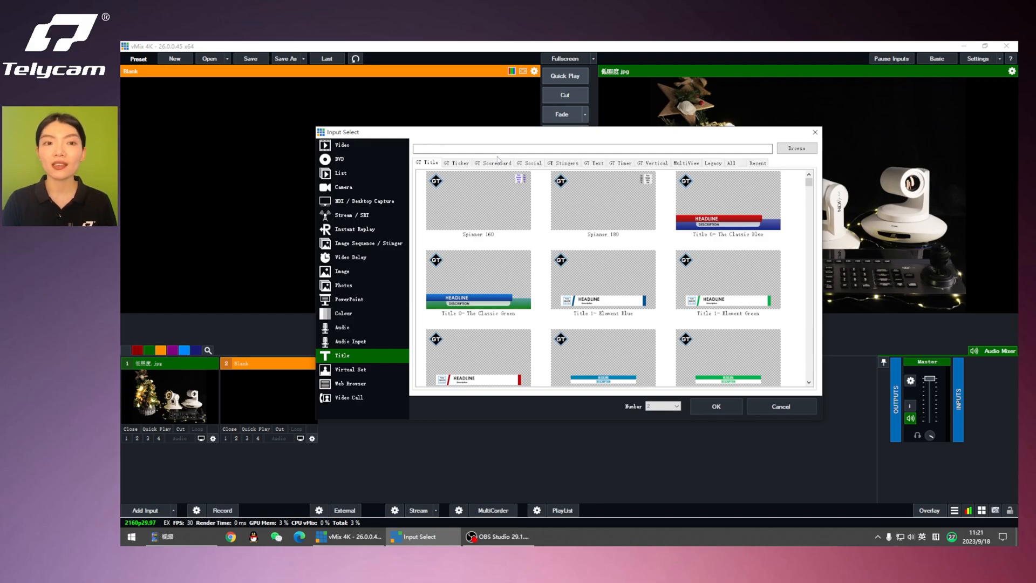
{"action": "left_click", "coordinate": [457, 162]}
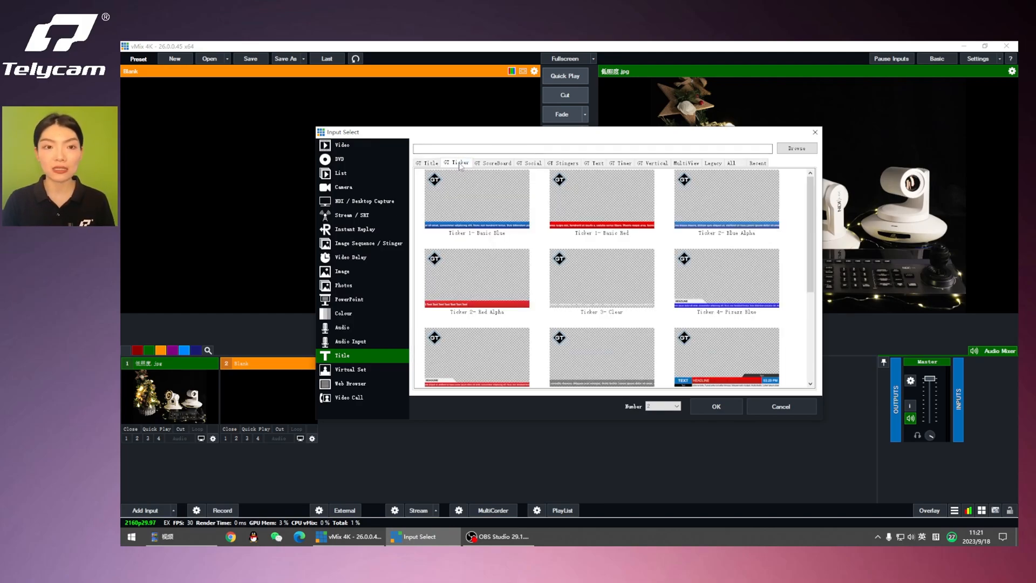
{"action": "left_click", "coordinate": [620, 162]}
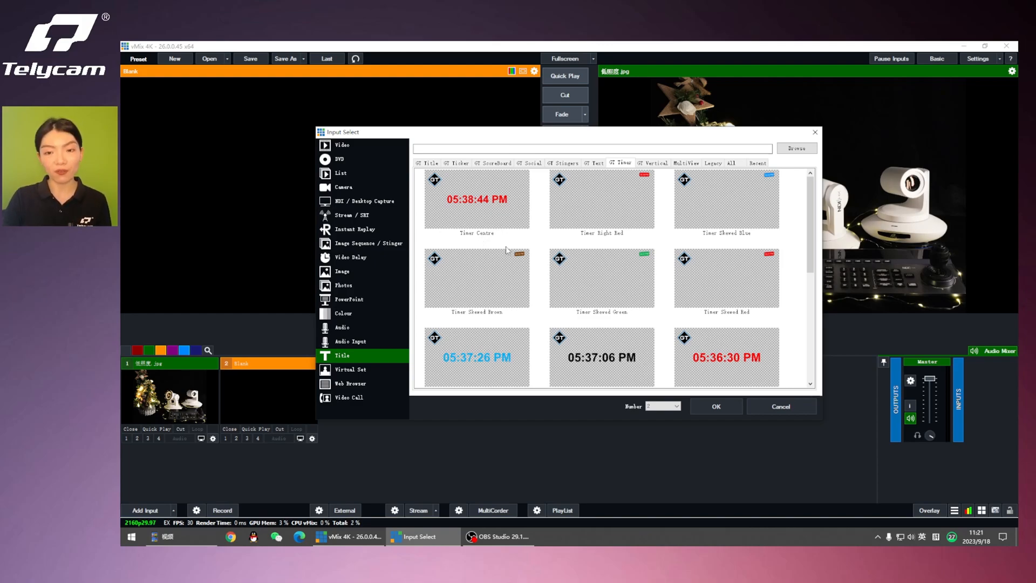
{"action": "mouse_move", "coordinate": [484, 244]}
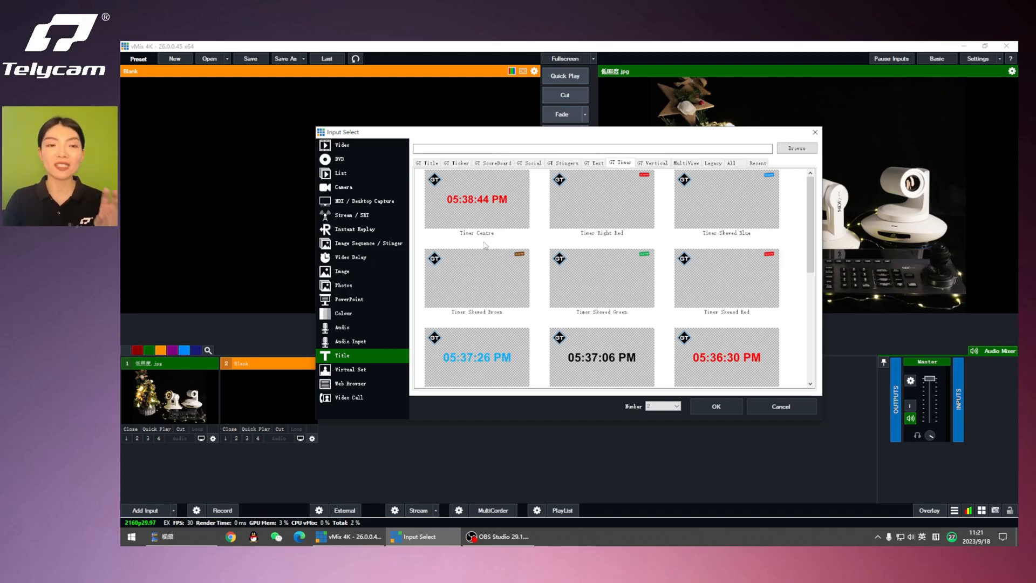
{"action": "left_click", "coordinate": [478, 199]}
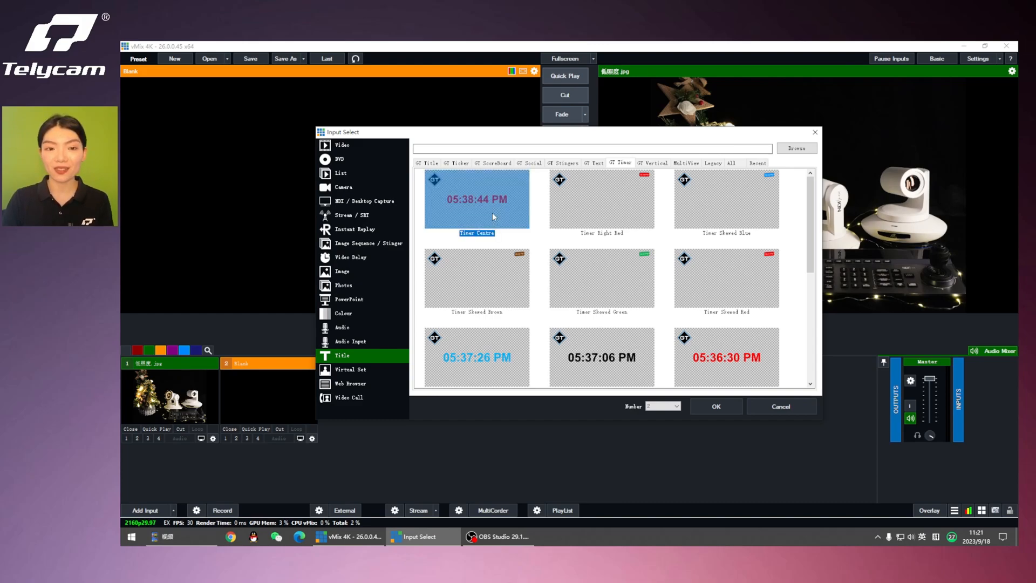
{"action": "mouse_move", "coordinate": [475, 227]}
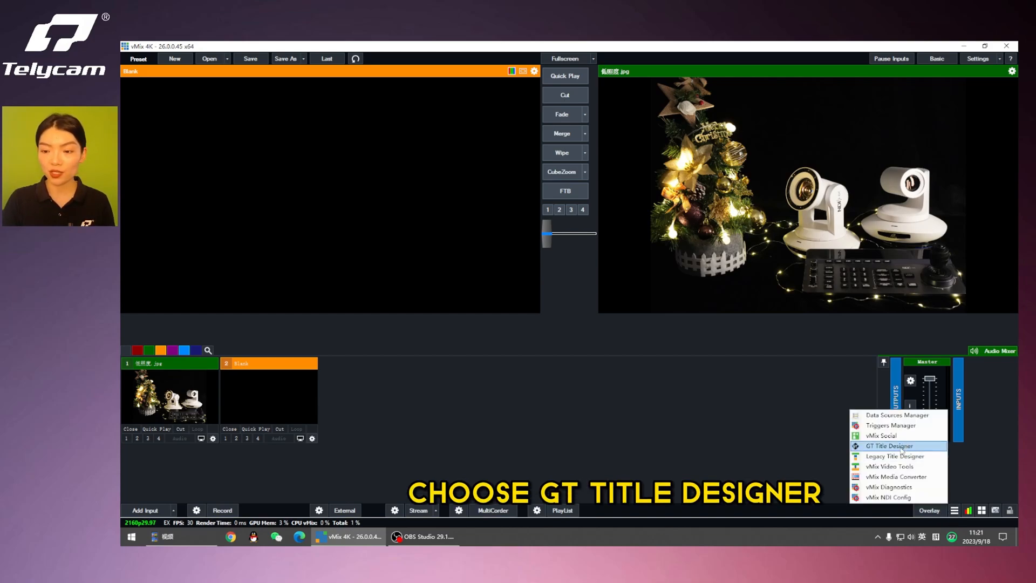
Launch GT Title Designer from the vMix tools menu
{"action": "left_click", "coordinate": [890, 445]}
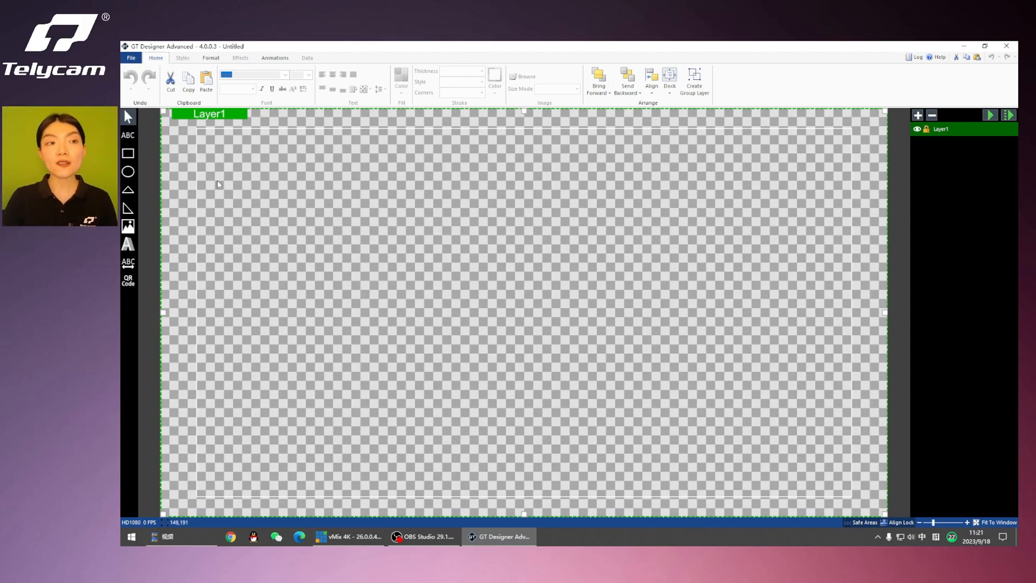
Bring up the Open file dialog from the File menu
{"action": "left_click", "coordinate": [130, 57]}
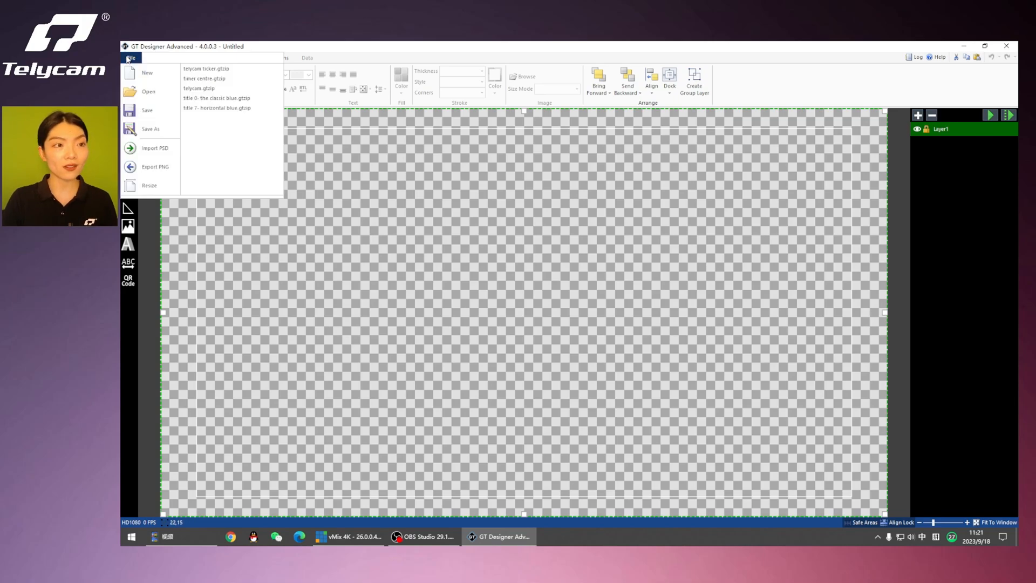
{"action": "left_click", "coordinate": [149, 91]}
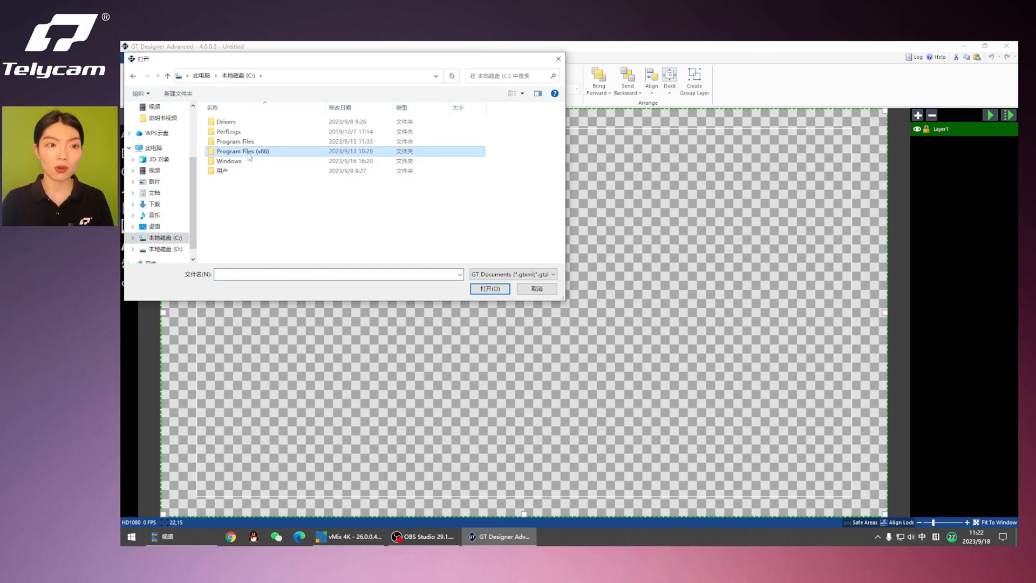
Search the drives for 'vmix' and go into the vMix folder
{"action": "double_click", "coordinate": [242, 151]}
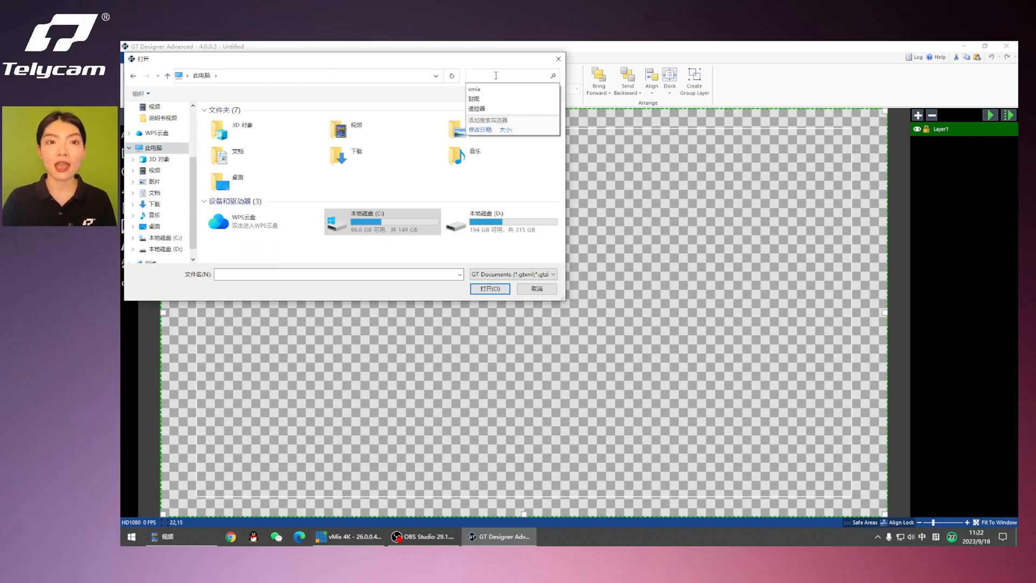
{"action": "type", "text": "vmix"}
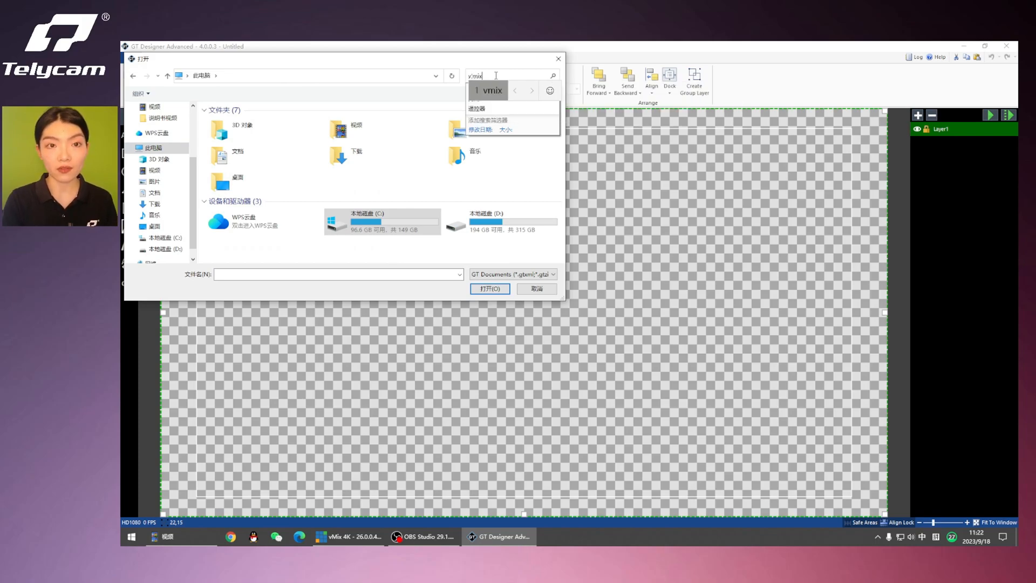
{"action": "key", "text": "Enter"}
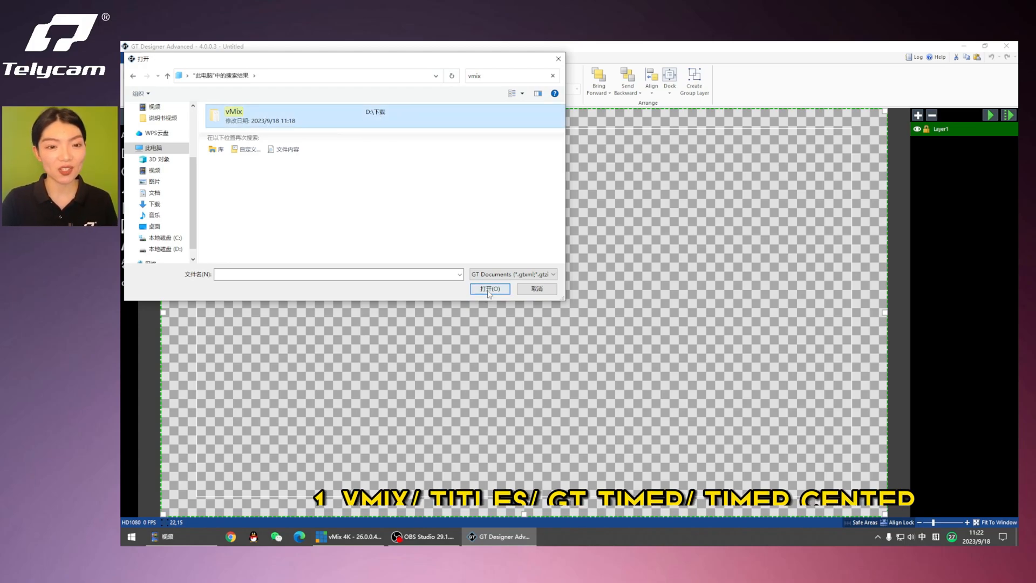
{"action": "double_click", "coordinate": [233, 111]}
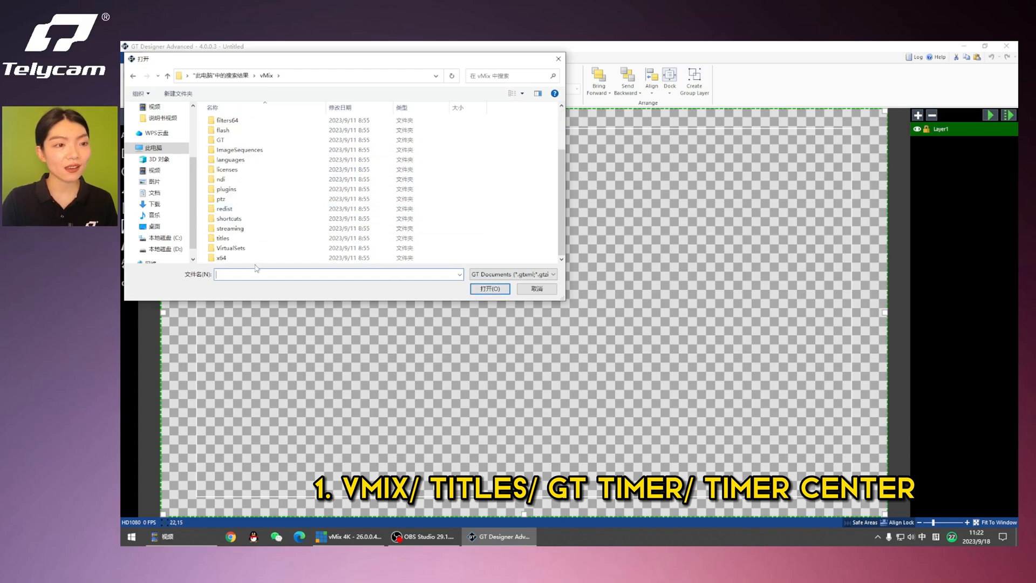
Open Timer Centre.gtzip from the titles > GT Timer folder
{"action": "double_click", "coordinate": [229, 171]}
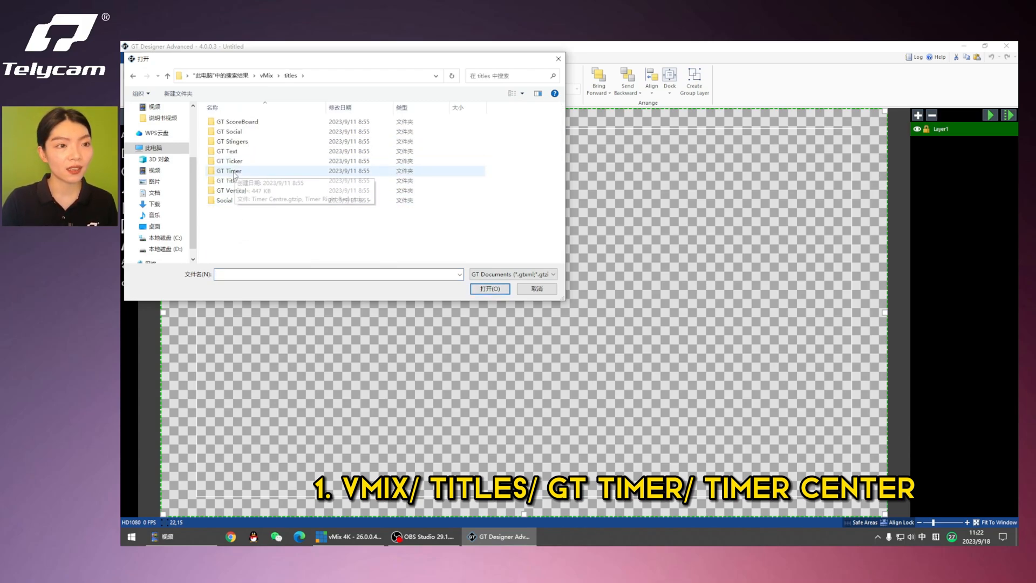
{"action": "double_click", "coordinate": [229, 170]}
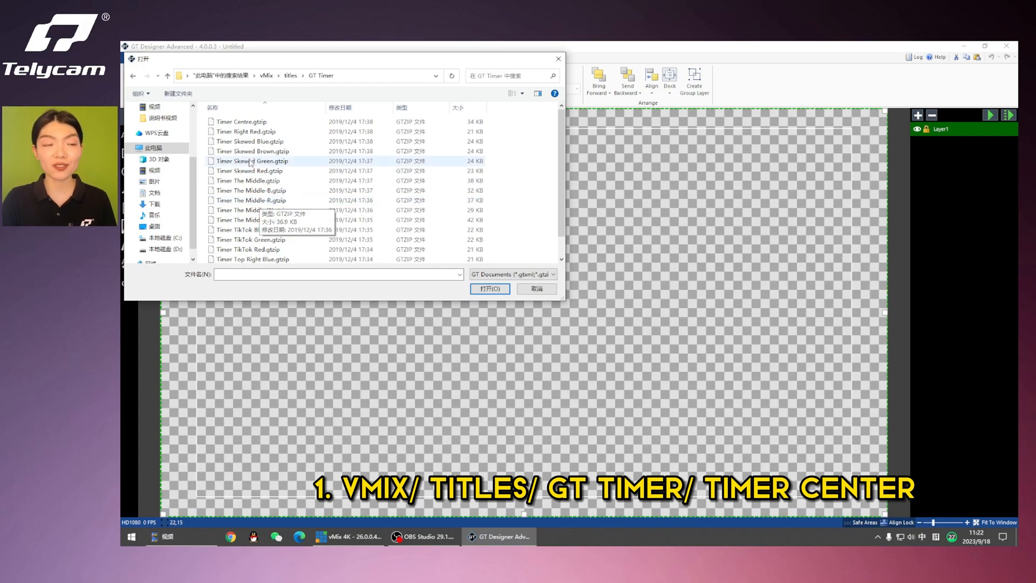
{"action": "left_click", "coordinate": [242, 121]}
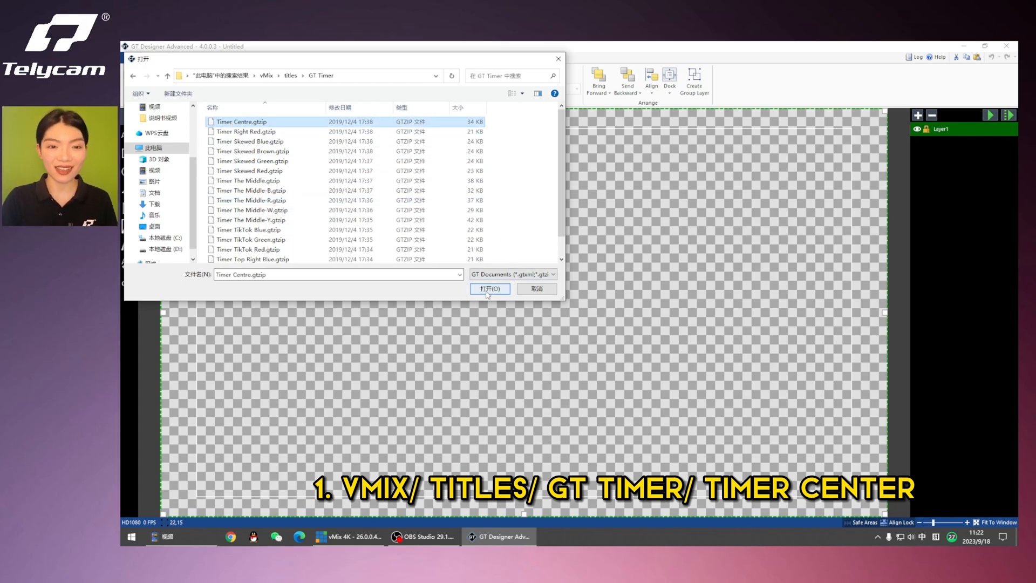
{"action": "left_click", "coordinate": [490, 290]}
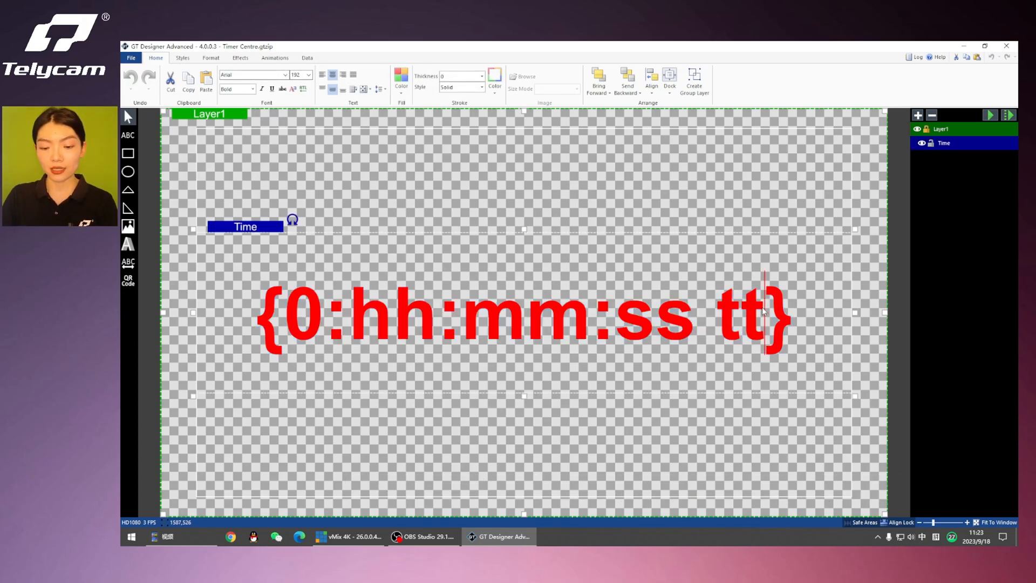
Delete the ' tt' AM/PM marker so the clock reads hh:mm:ss only
{"action": "key", "text": "Backspace"}
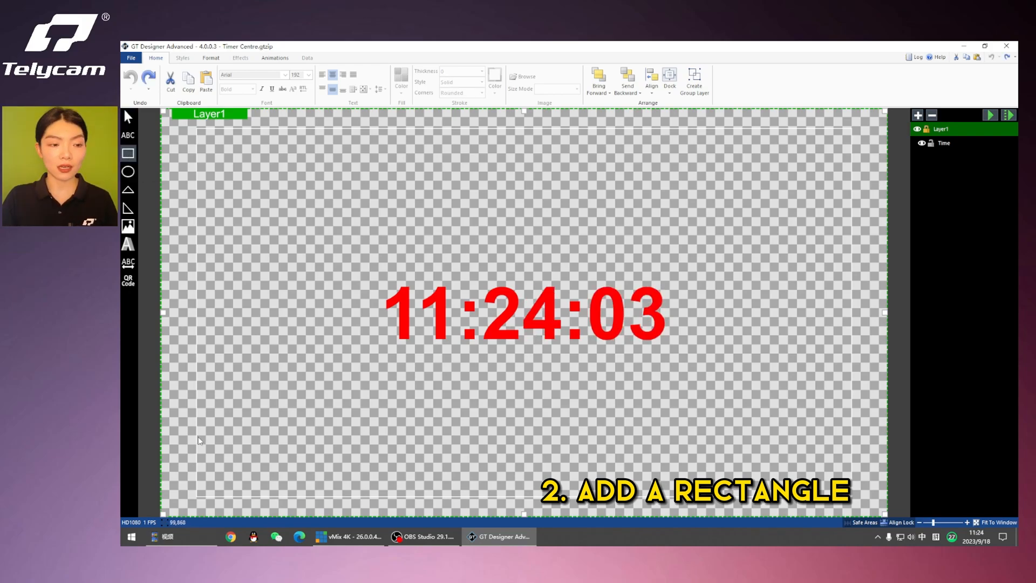
Draw a long red rectangle bar across the bottom of the title
{"action": "left_click_drag", "start_coordinate": [195, 436], "coordinate": [859, 467]}
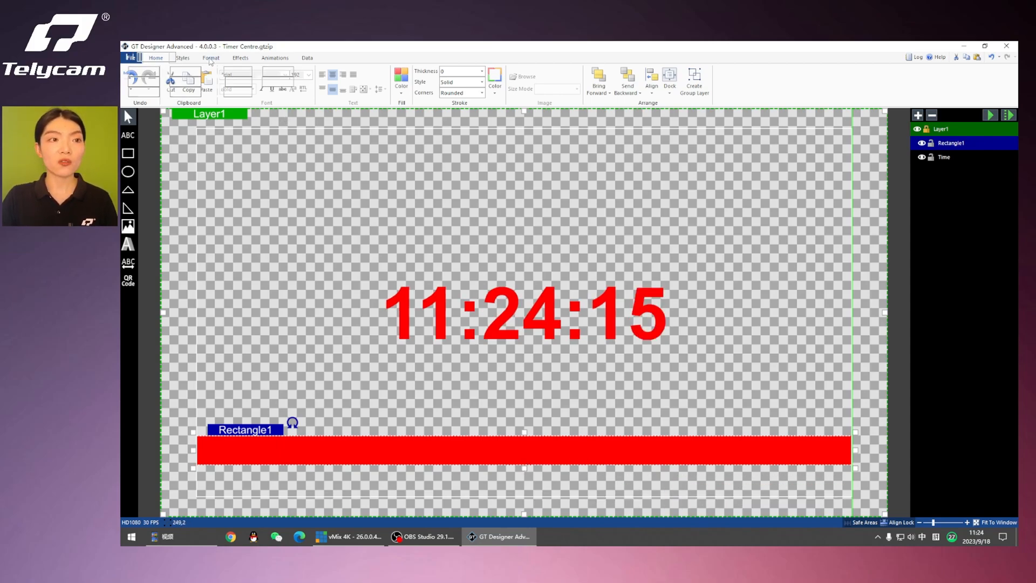
{"action": "left_click", "coordinate": [183, 57]}
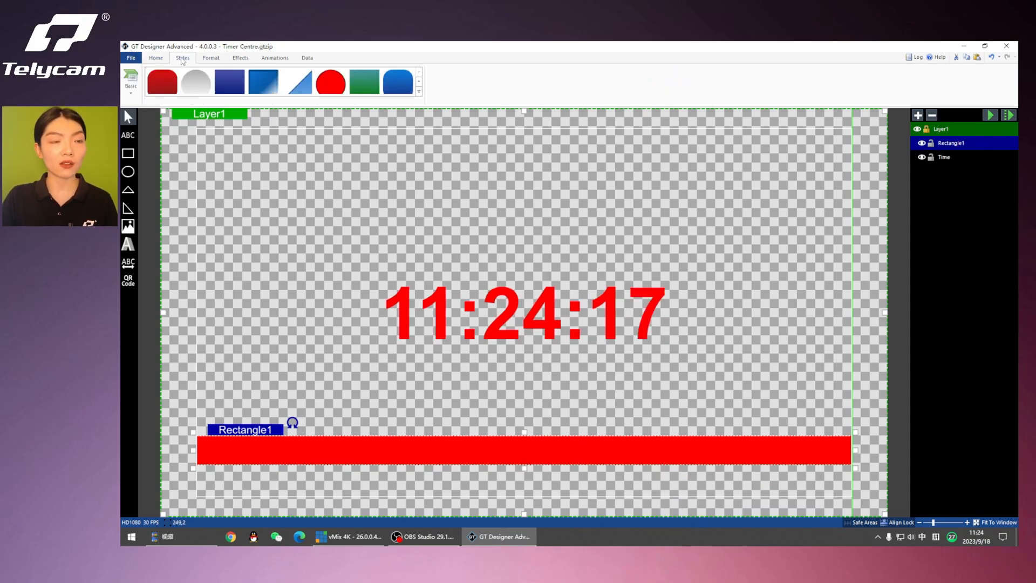
Style the bar with the gradient preset and change its fill to purple
{"action": "left_click", "coordinate": [264, 82]}
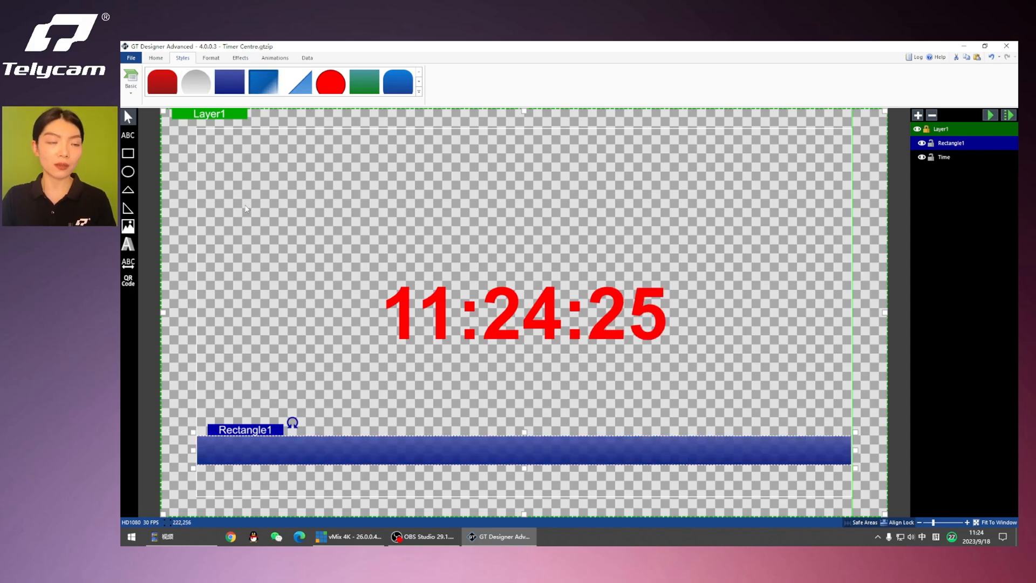
{"action": "left_click", "coordinate": [157, 58]}
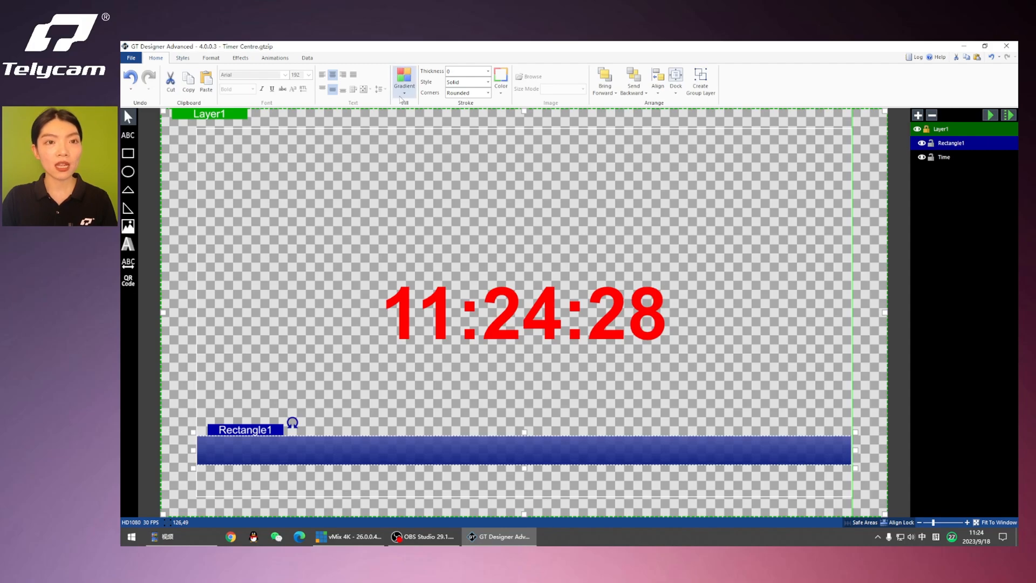
{"action": "left_click", "coordinate": [404, 82]}
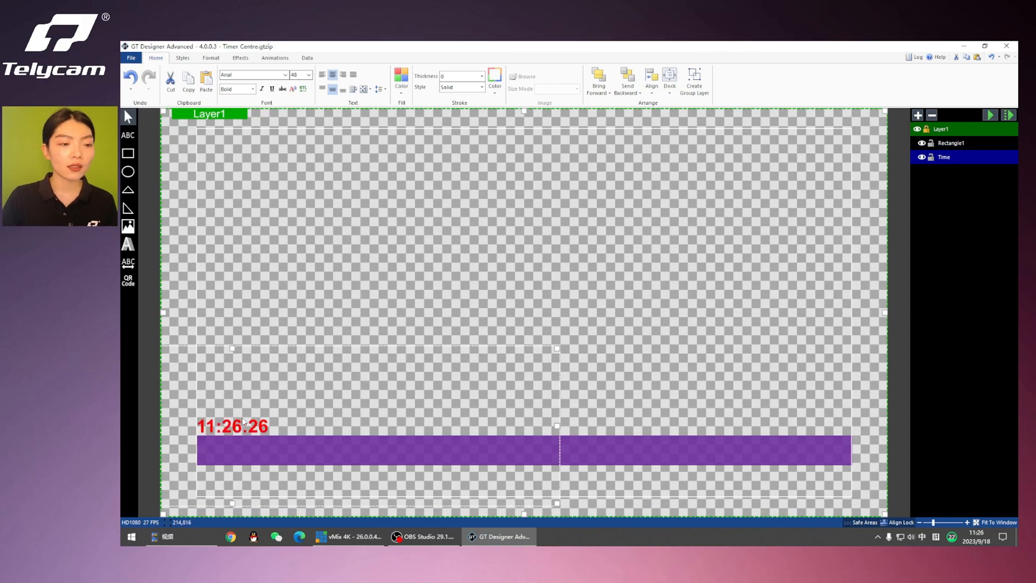
Bring the clock to the front and set it in white on the bar's left end
{"action": "right_click", "coordinate": [248, 423]}
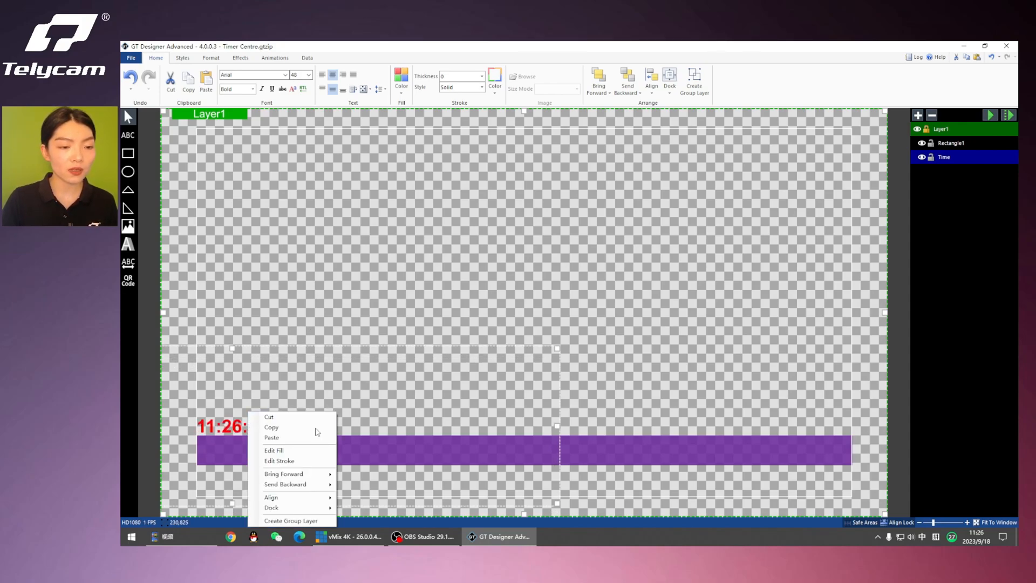
{"action": "mouse_move", "coordinate": [284, 473]}
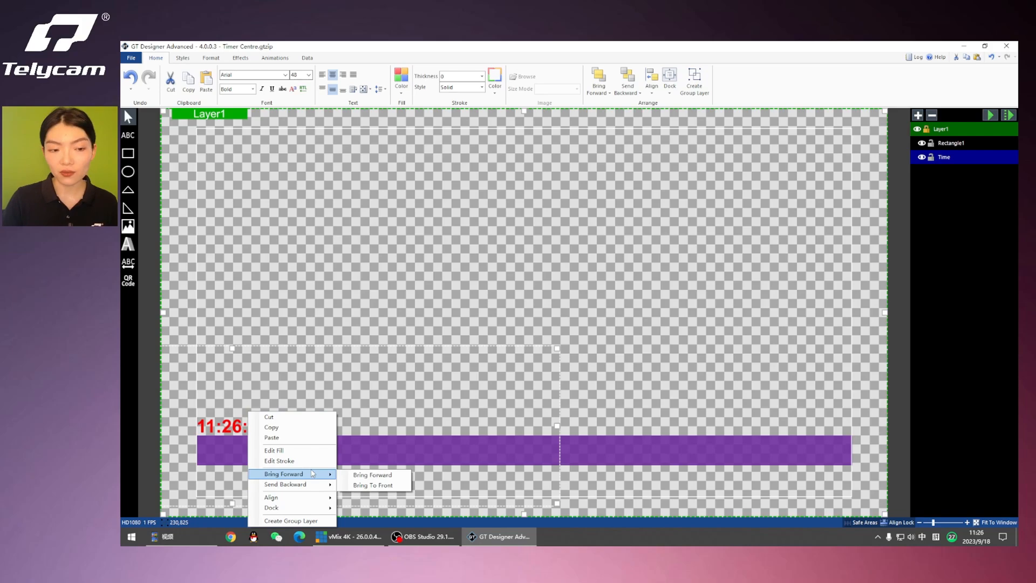
{"action": "left_click", "coordinate": [372, 485]}
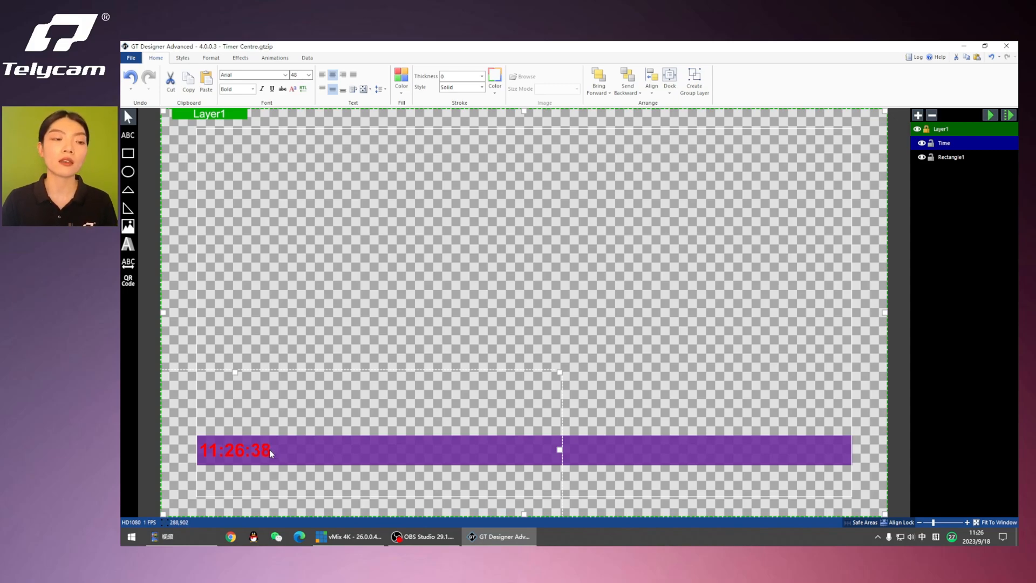
{"action": "left_click", "coordinate": [401, 76]}
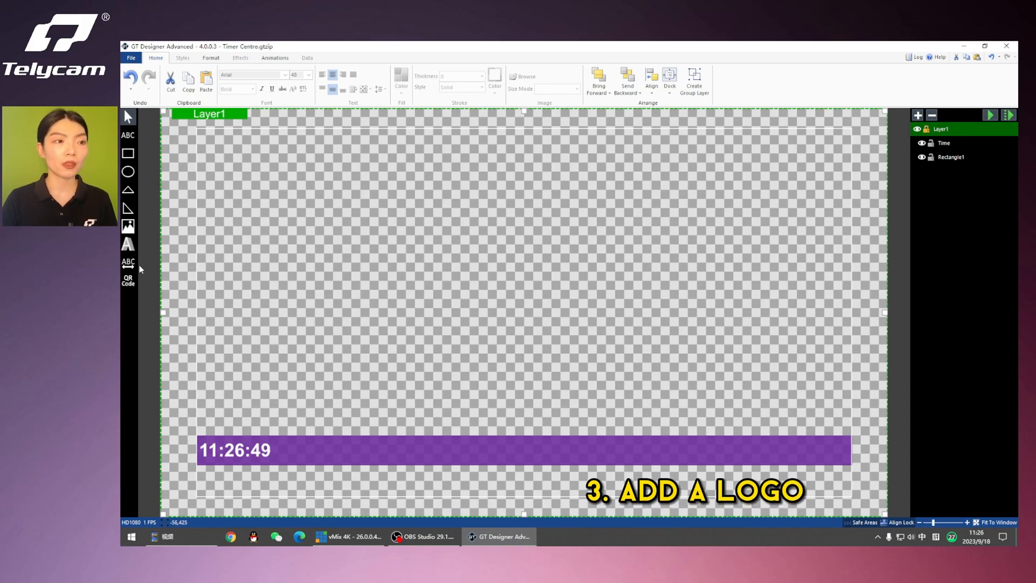
Add the purple Telycam logo image and place it over the bar's right end
{"action": "left_click", "coordinate": [527, 76]}
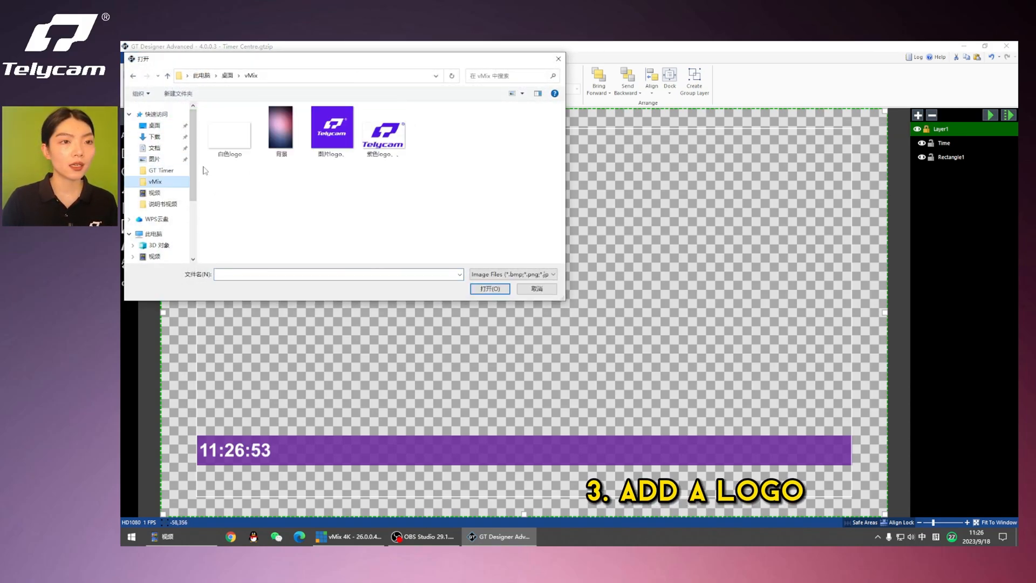
{"action": "left_click", "coordinate": [331, 127]}
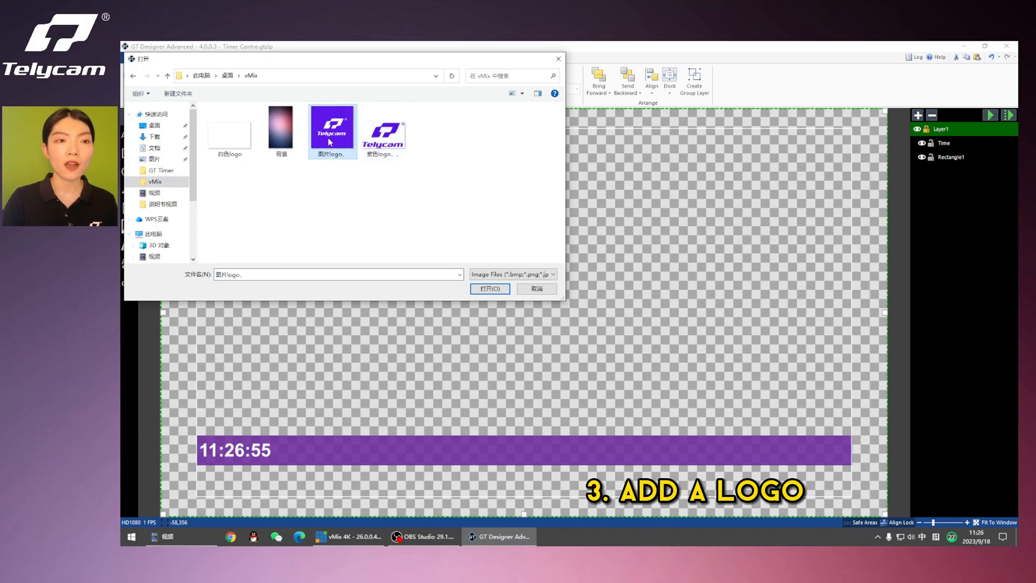
{"action": "left_click", "coordinate": [490, 289]}
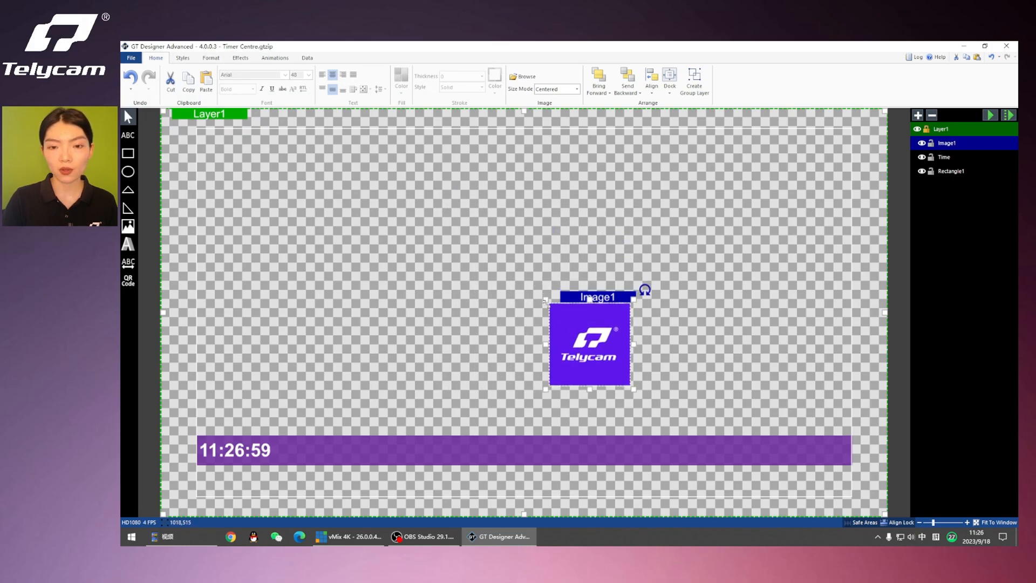
{"action": "left_click_drag", "start_coordinate": [589, 343], "coordinate": [797, 397]}
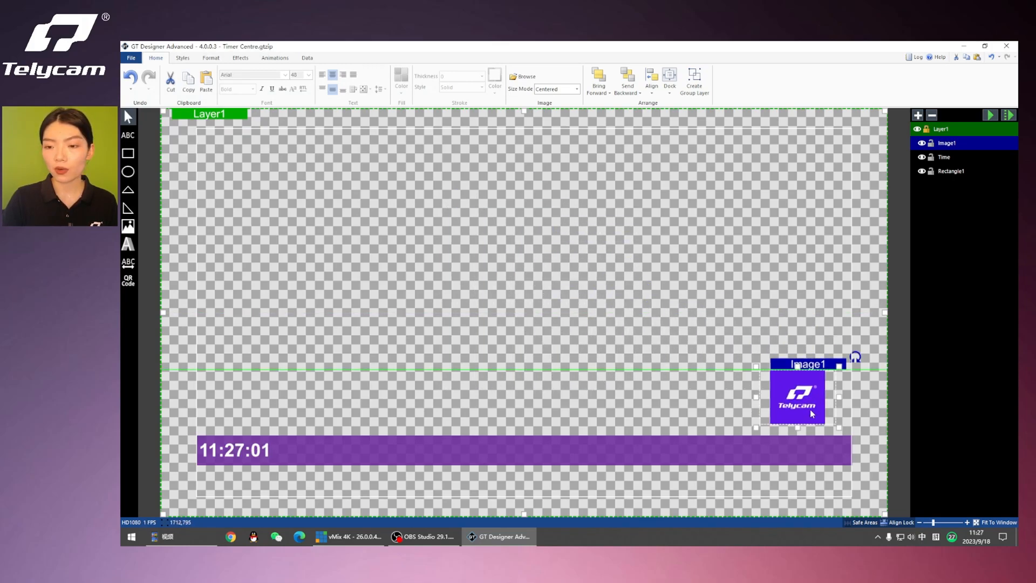
{"action": "left_click_drag", "start_coordinate": [798, 396], "coordinate": [821, 433]}
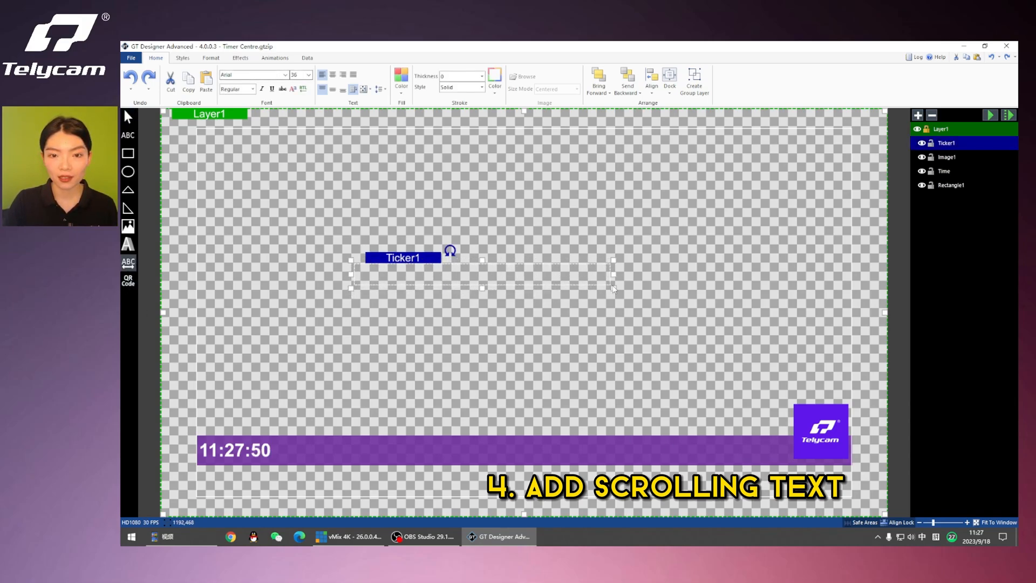
Add a ticker reading 'Determined to become a leading HaaS (hardware as a service) camera supplier in China.'
{"action": "left_click_drag", "start_coordinate": [614, 277], "coordinate": [773, 277]}
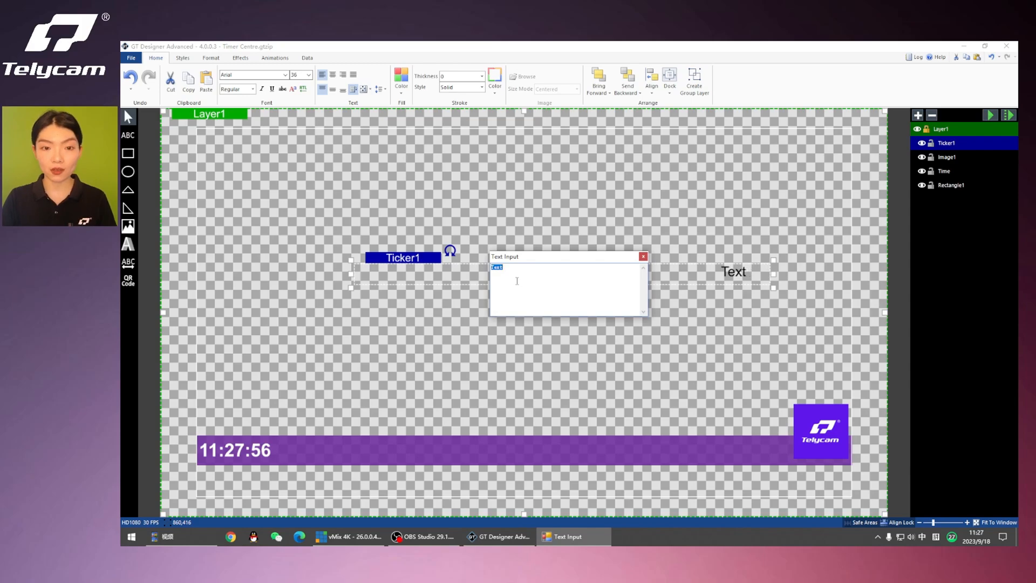
{"action": "type", "text": "Determined to become a leading HaaS (hardware as a service) camera supplier in China. Telycam provides you with professional UHD&HD camera solutions for video conferencing and live streaming, along with thorough services and lifetime technical supports."}
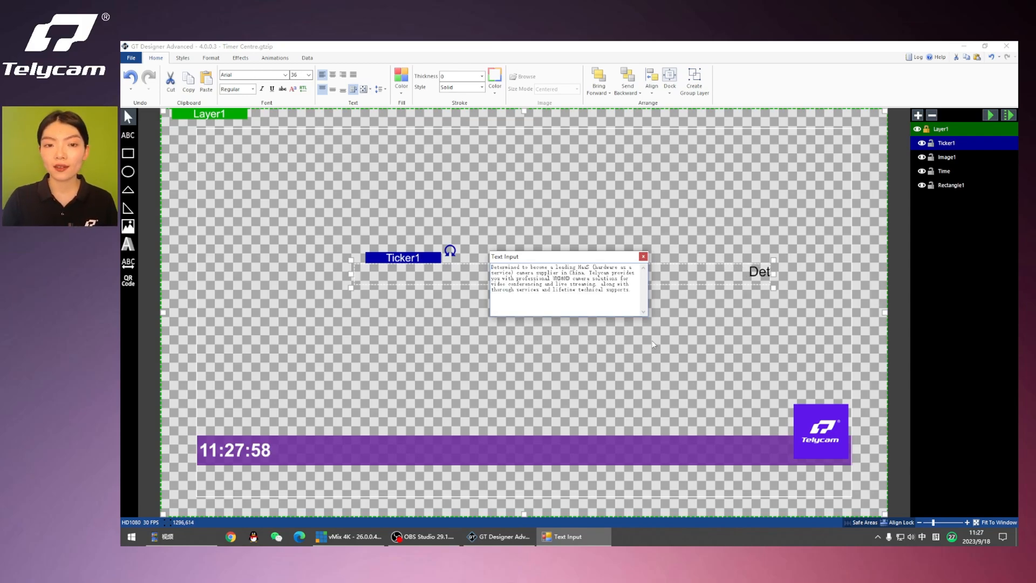
{"action": "left_click", "coordinate": [643, 257]}
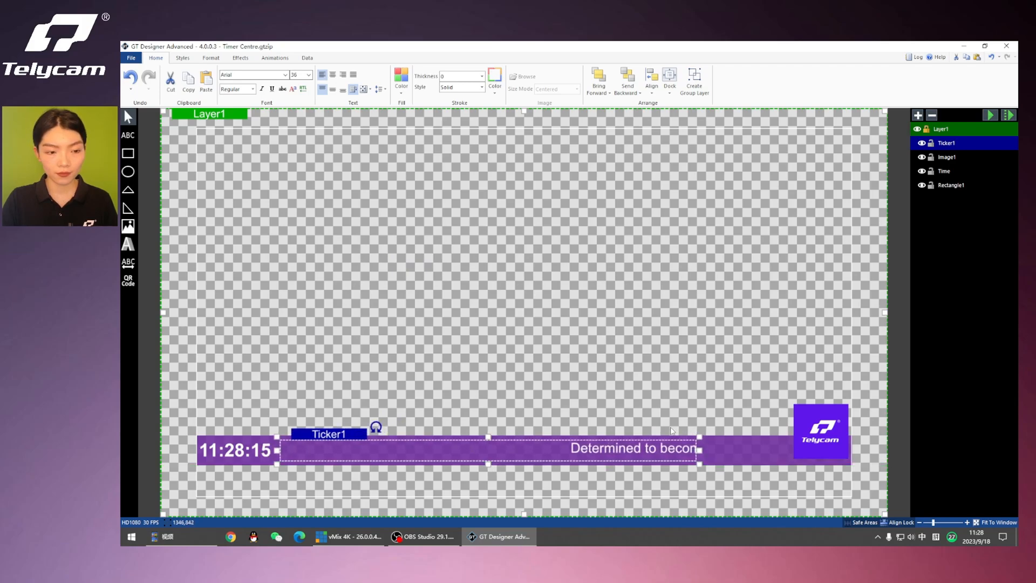
Stretch the ticker along the purple bar and set its font to Bahnschrift Condensed
{"action": "left_click_drag", "start_coordinate": [700, 447], "coordinate": [770, 449]}
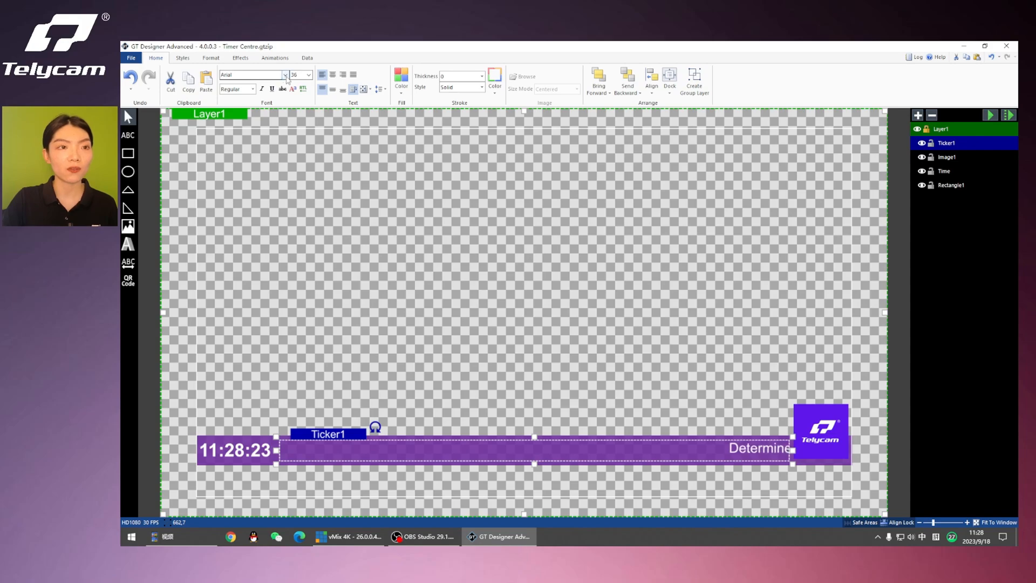
{"action": "left_click", "coordinate": [285, 74]}
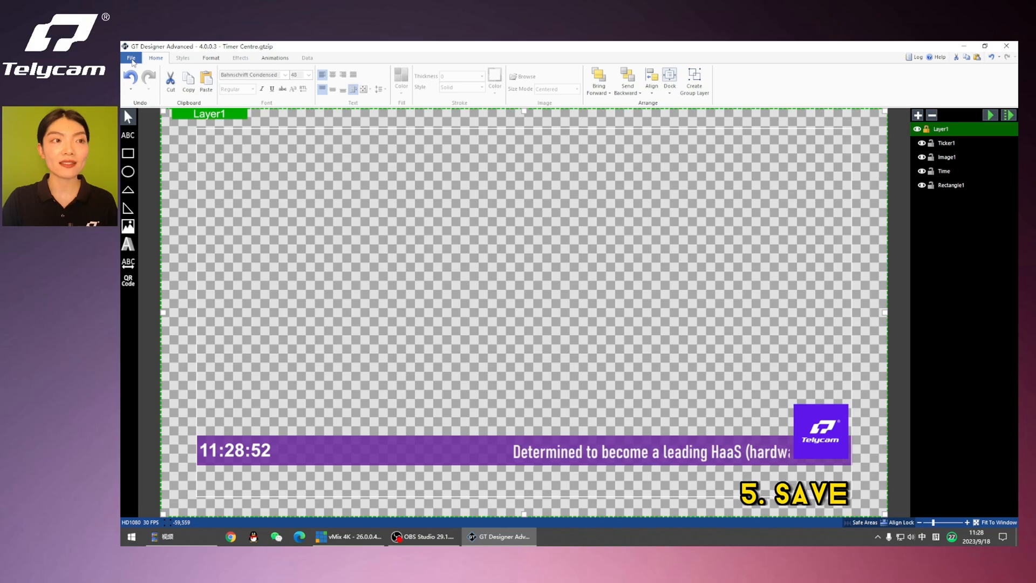
Save the title as 'Telycam scrolling text ticker' in the vMix folder and return to vMix
{"action": "left_click", "coordinate": [131, 57]}
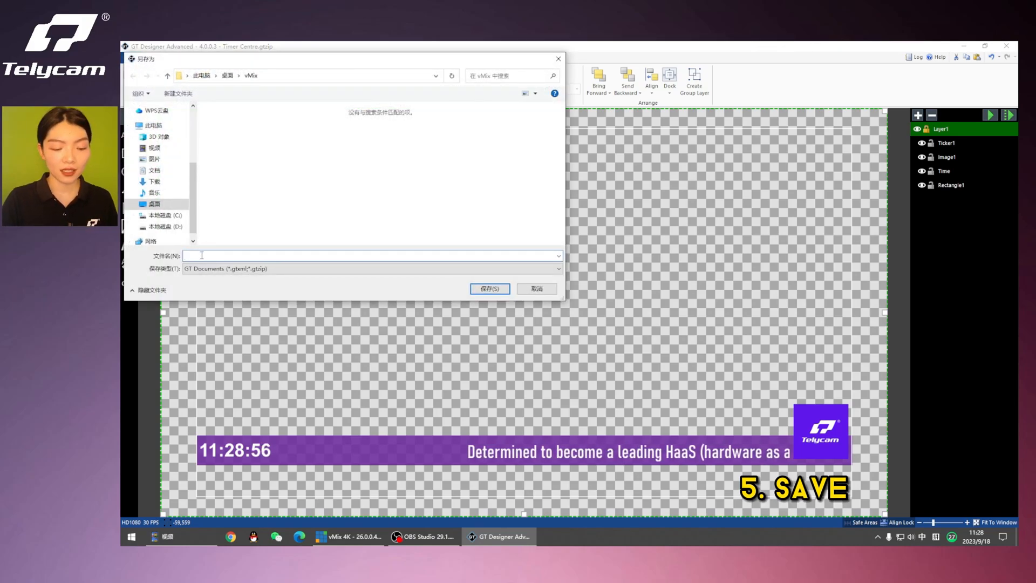
{"action": "type", "text": "Telycam"}
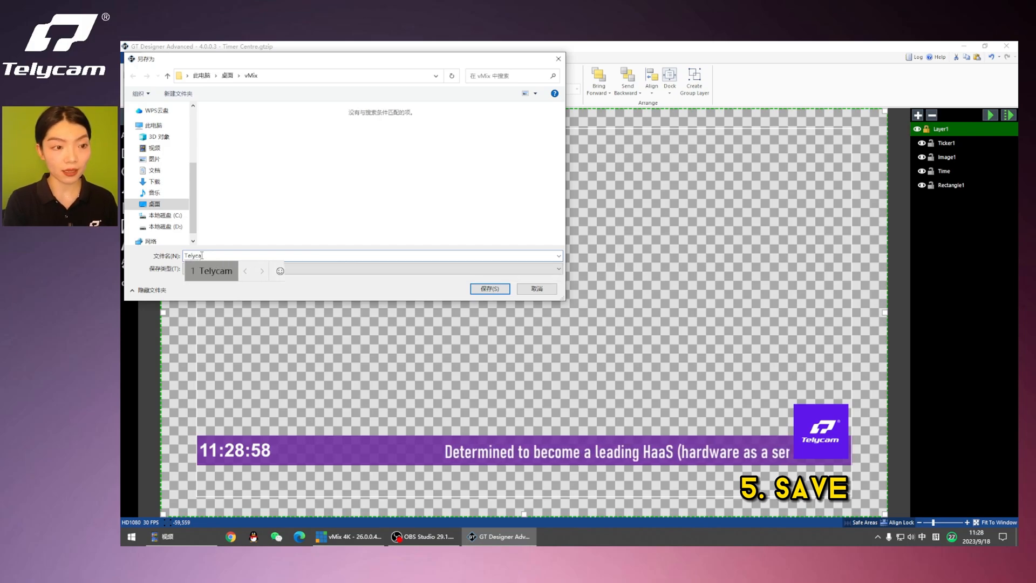
{"action": "type", "text": "s'c'r"}
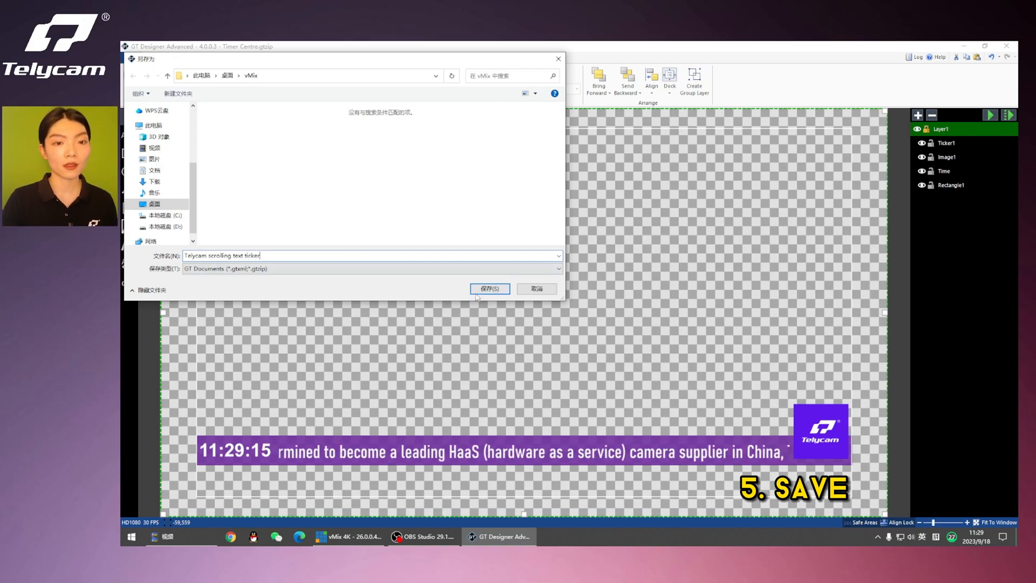
{"action": "left_click", "coordinate": [490, 289]}
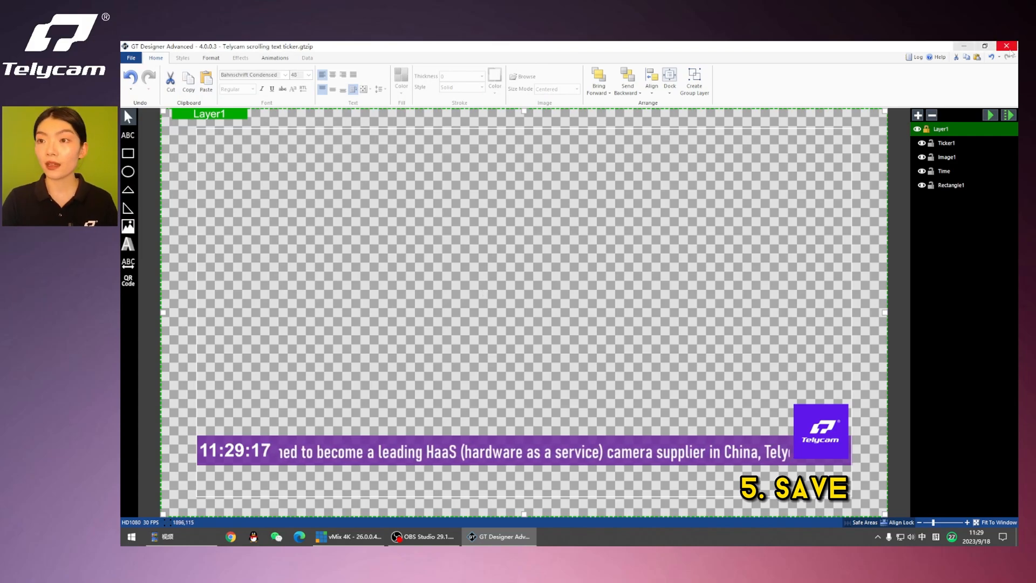
{"action": "left_click", "coordinate": [341, 537]}
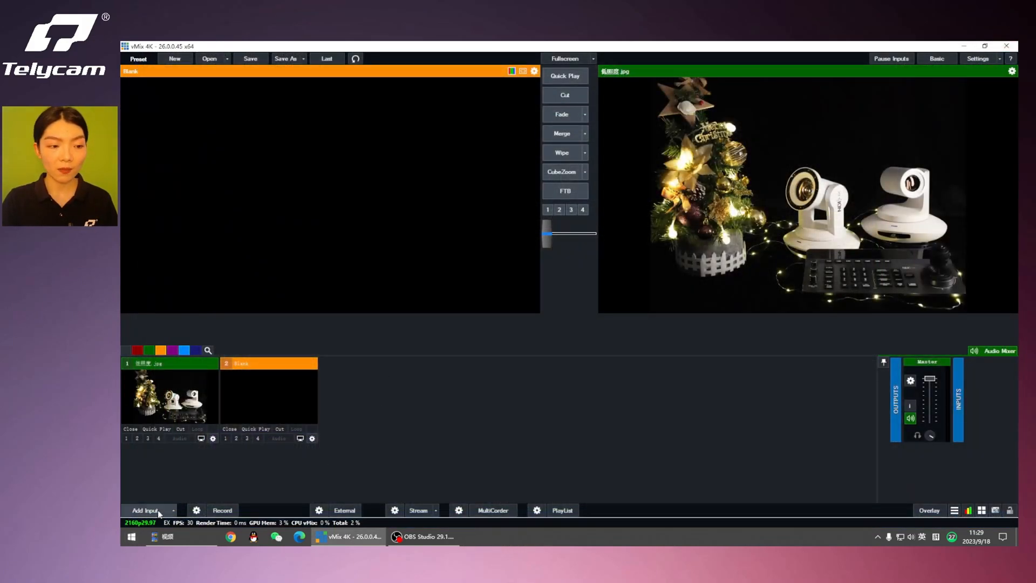
Start a new Title input and browse into the vMix folder to reach the saved Telycam ticker .gtzip
{"action": "left_click", "coordinate": [144, 510]}
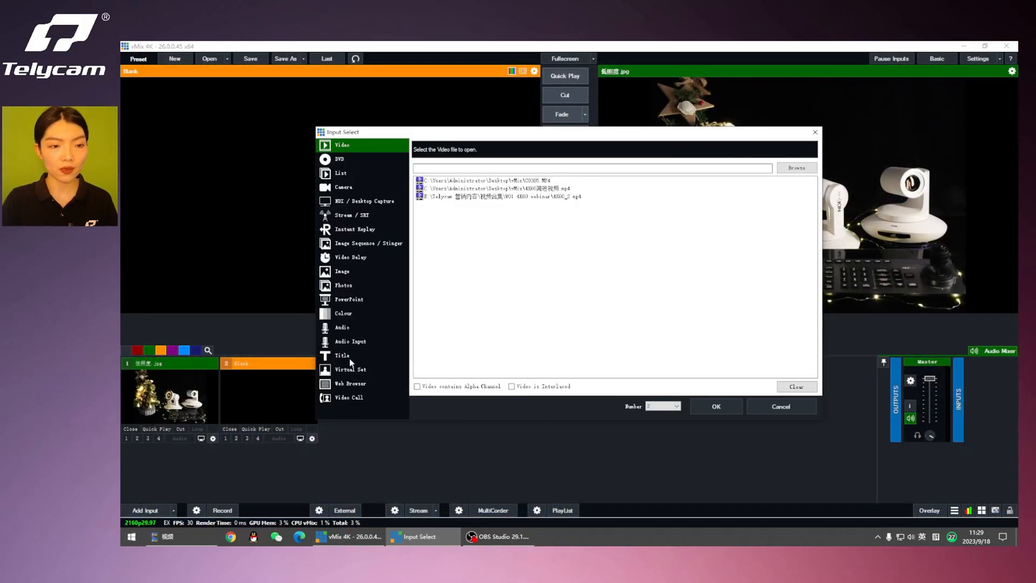
{"action": "left_click", "coordinate": [342, 355]}
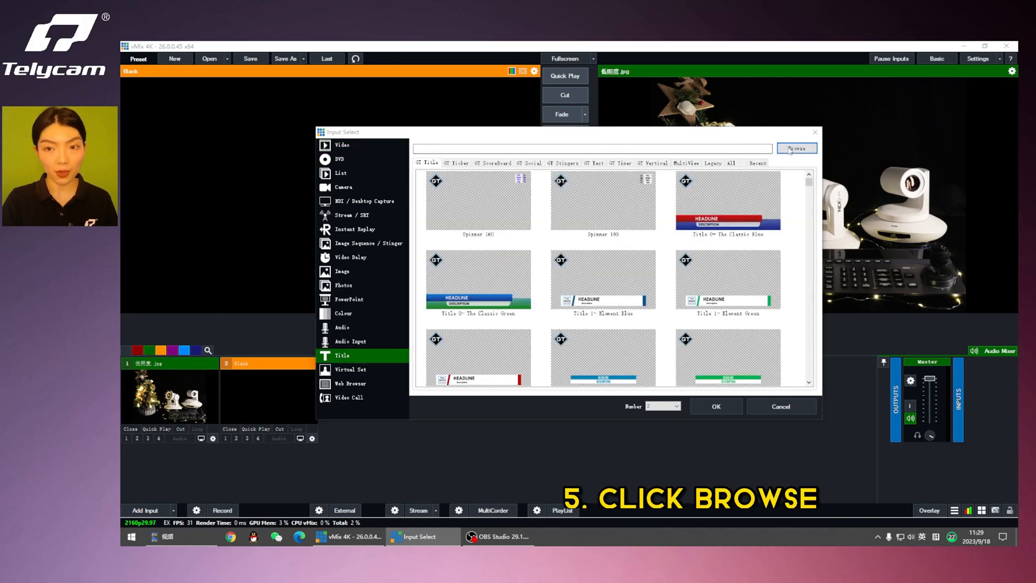
{"action": "left_click", "coordinate": [797, 148]}
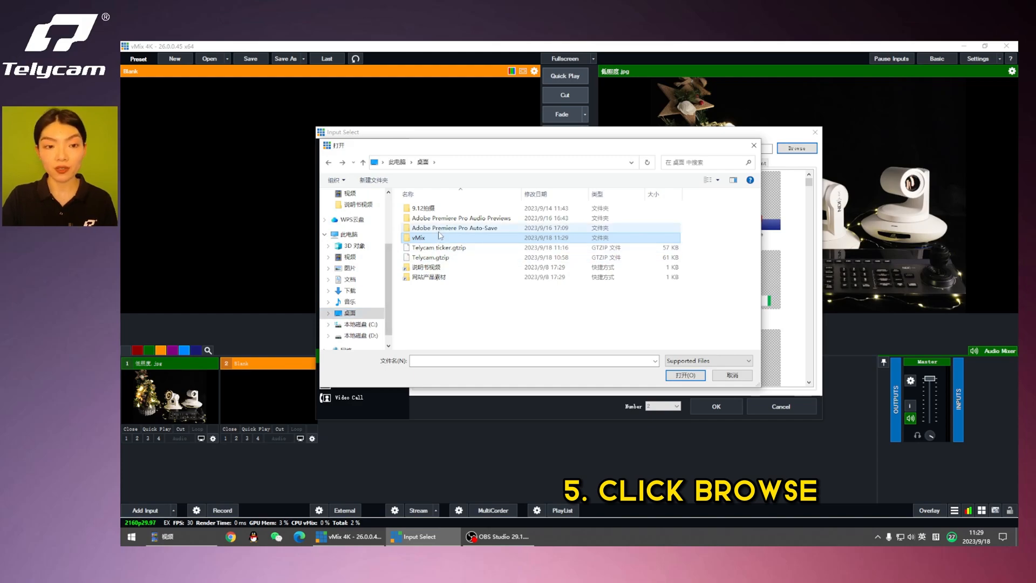
{"action": "double_click", "coordinate": [417, 237]}
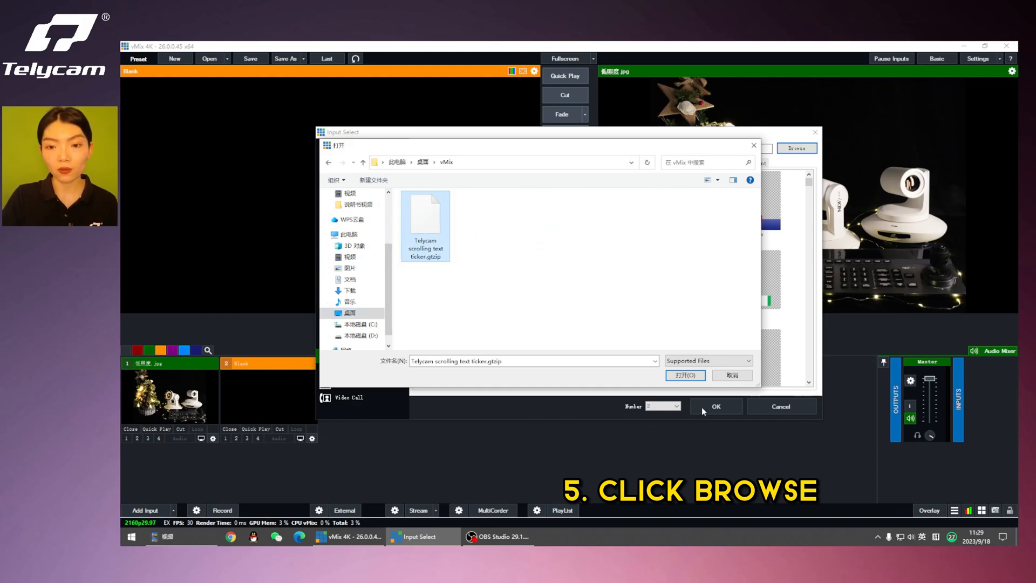